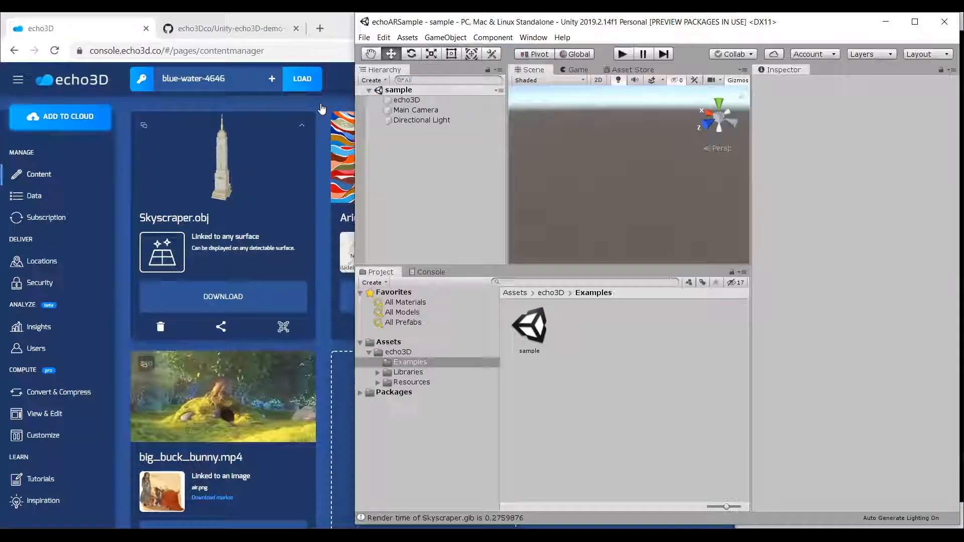
Step: View the Scene and expand echo3D in the Hierarchy to reveal Skyscraper.glb, big_buck_bunny.mp4 and the fox
left_click(508, 78)
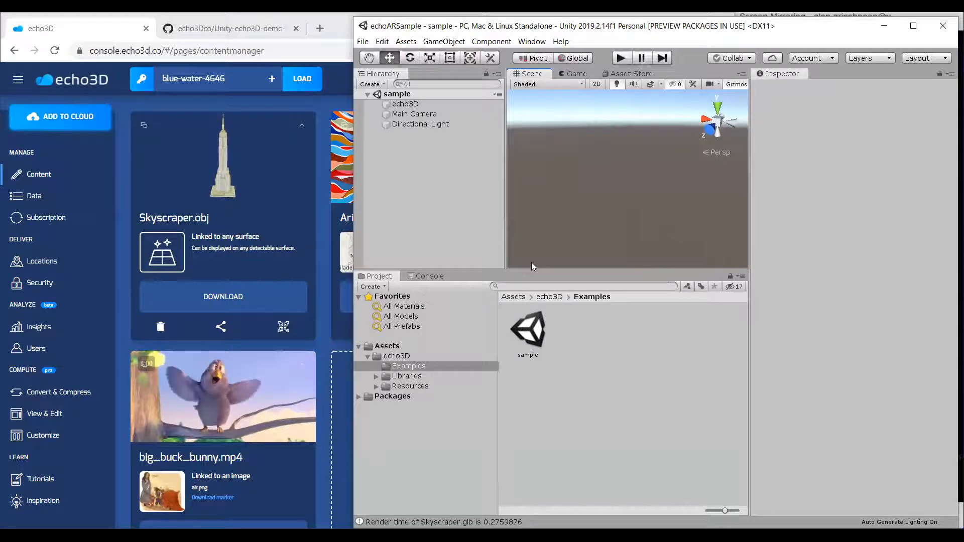
left_click(404, 104)
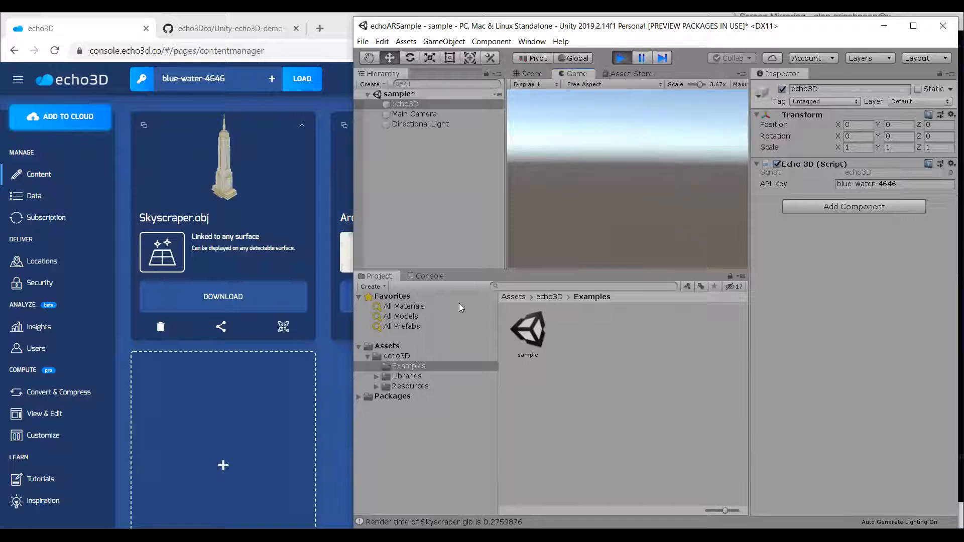
mouse_move(452, 270)
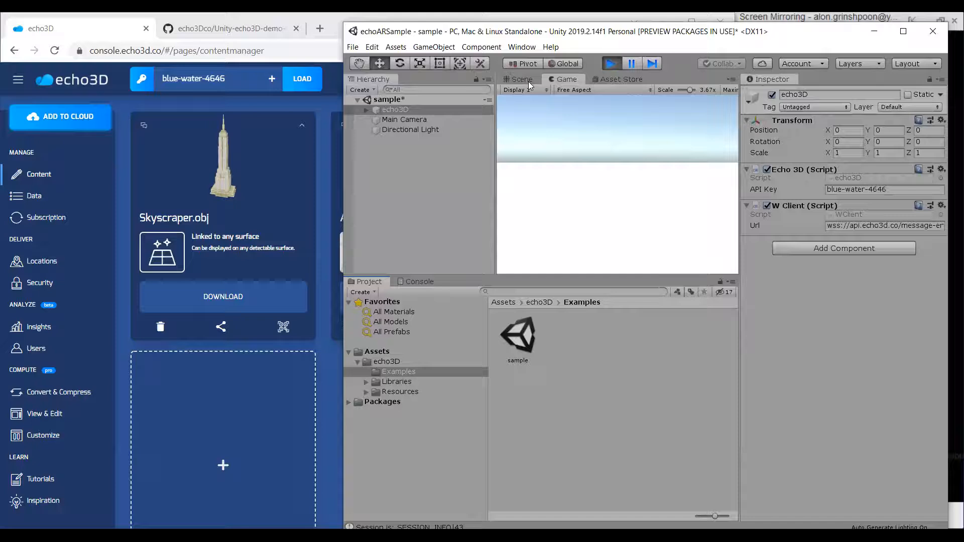
left_click(519, 78)
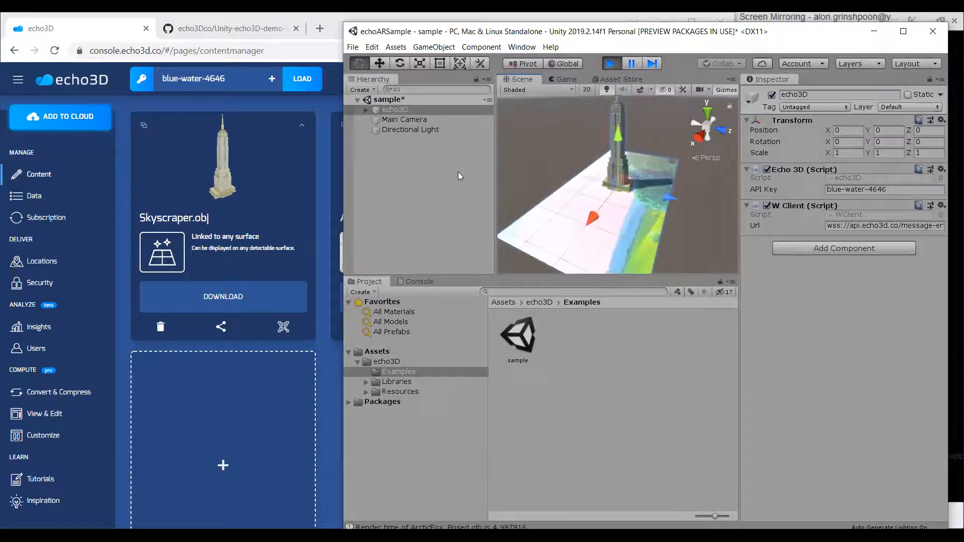
left_click(429, 129)
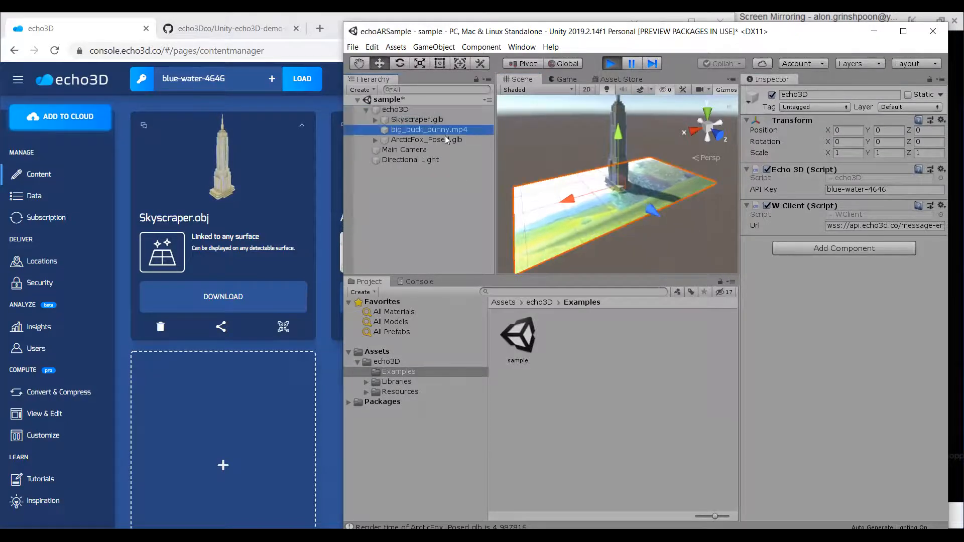